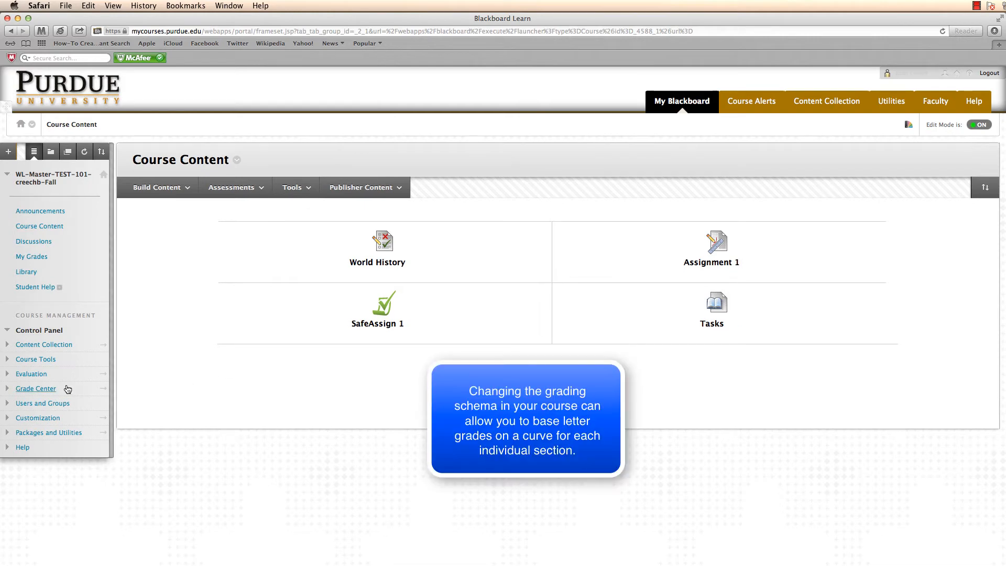
- Expand Grade Center in the course menu and enter the Full Grade Center
{"action": "left_click", "coordinate": [36, 387]}
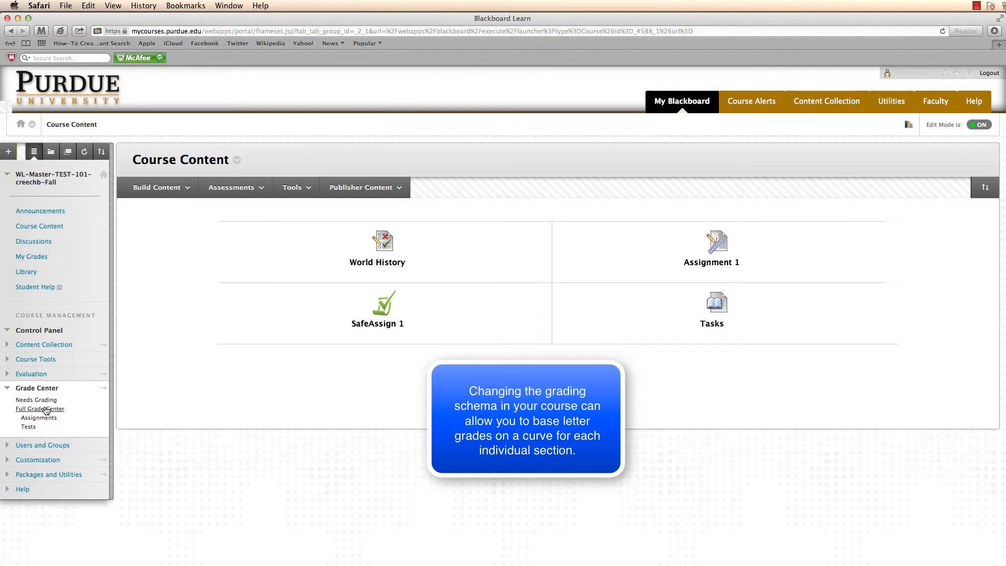
{"action": "left_click", "coordinate": [40, 408]}
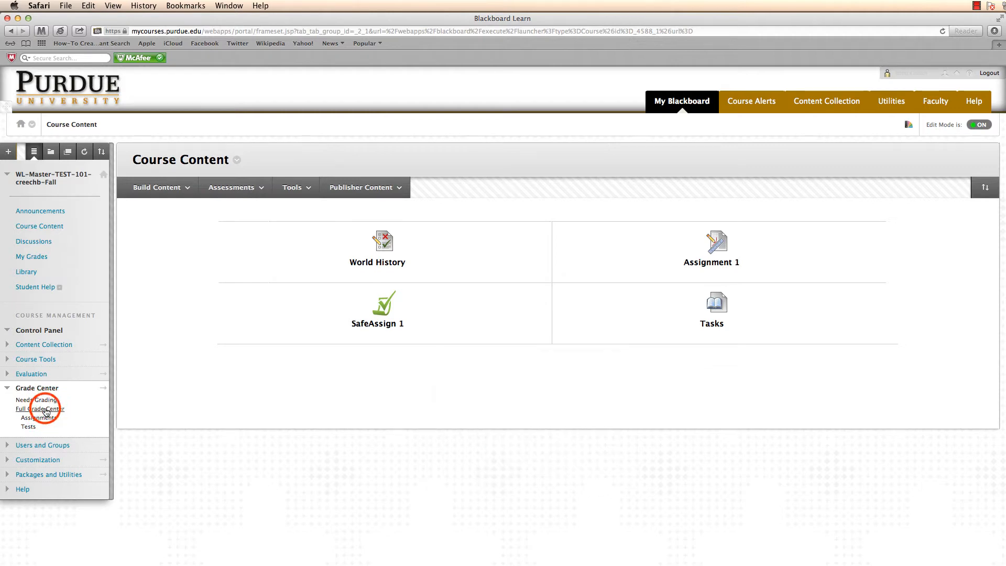
{"action": "left_click", "coordinate": [41, 409]}
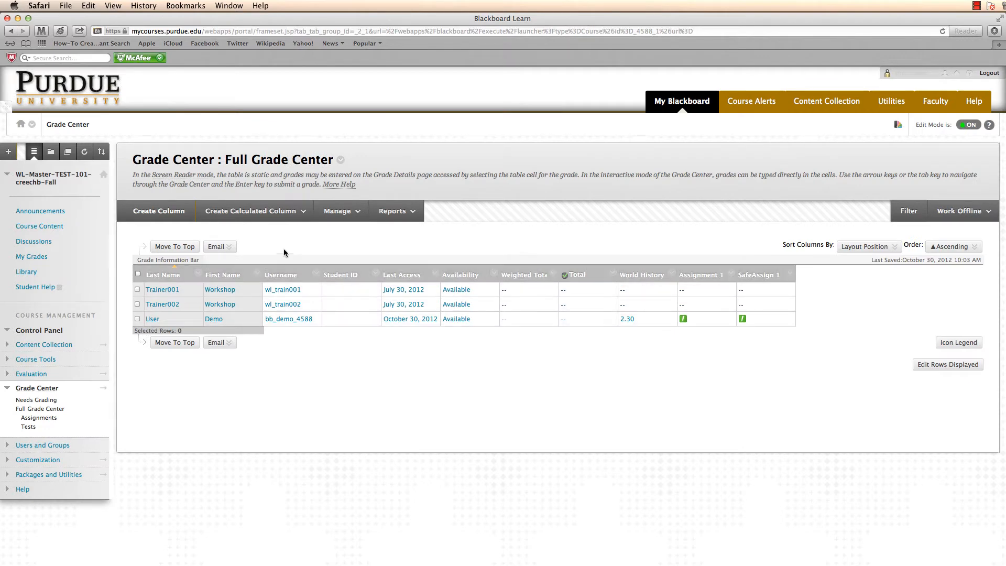
- Choose Grading Schemas from the Grade Center's Manage menu
{"action": "left_click", "coordinate": [340, 211]}
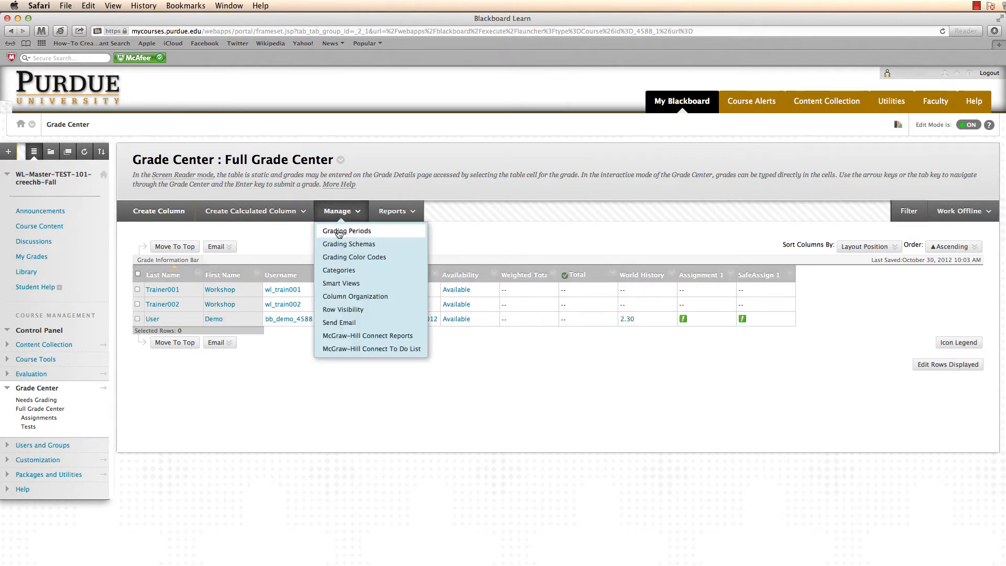
{"action": "mouse_move", "coordinate": [347, 244]}
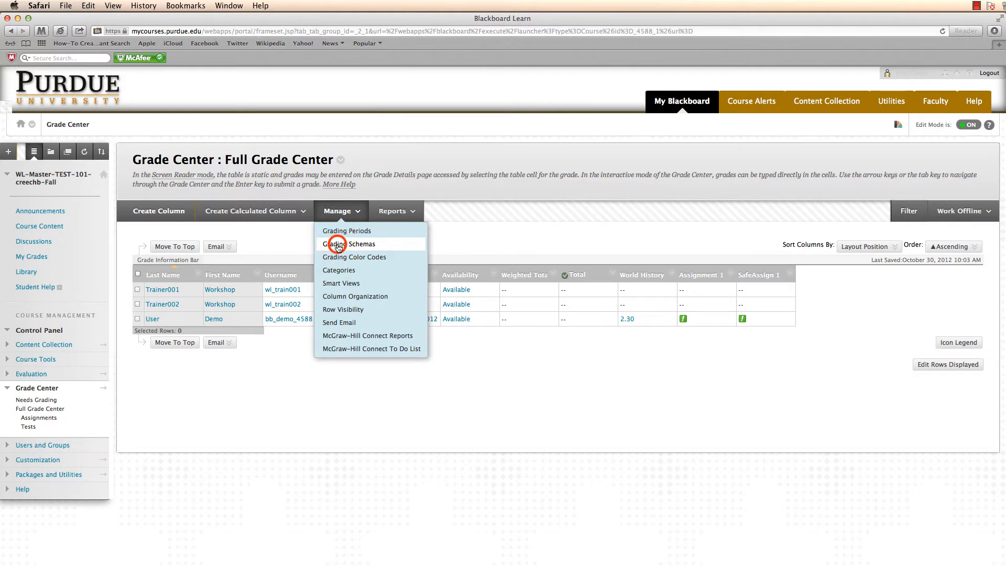
{"action": "left_click", "coordinate": [346, 244]}
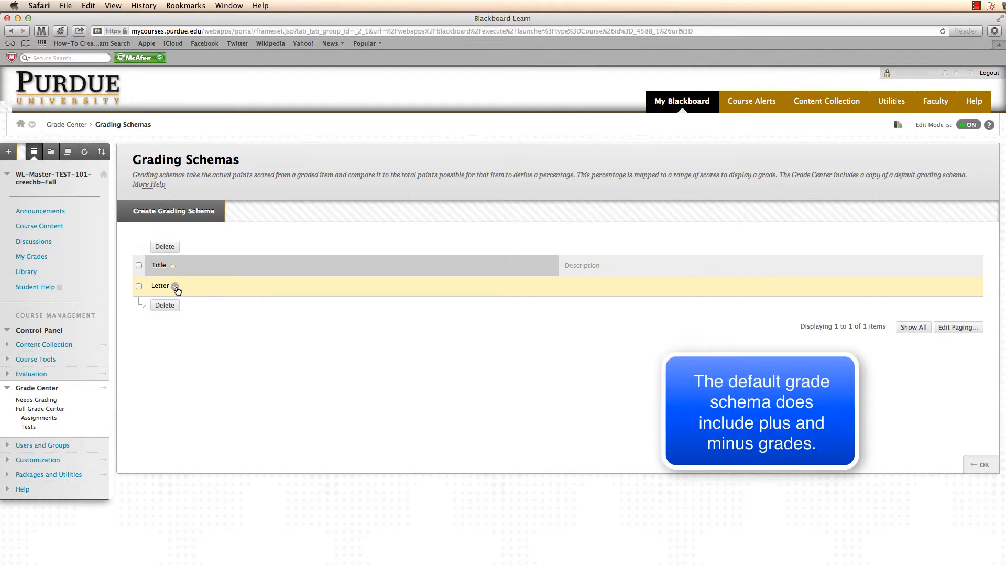
- Start editing the Letter schema from its contextual menu
{"action": "left_click", "coordinate": [175, 285]}
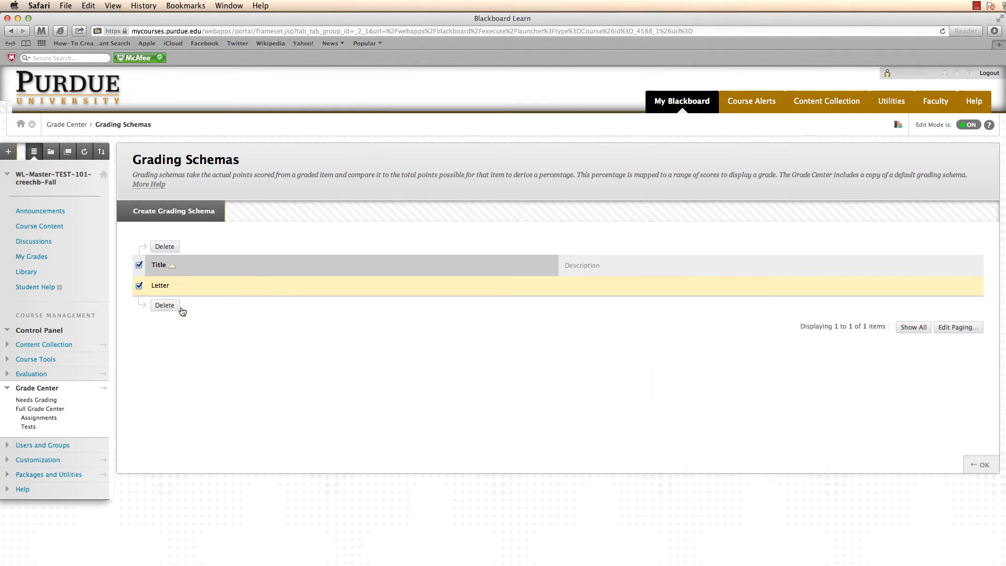
{"action": "left_click", "coordinate": [160, 285]}
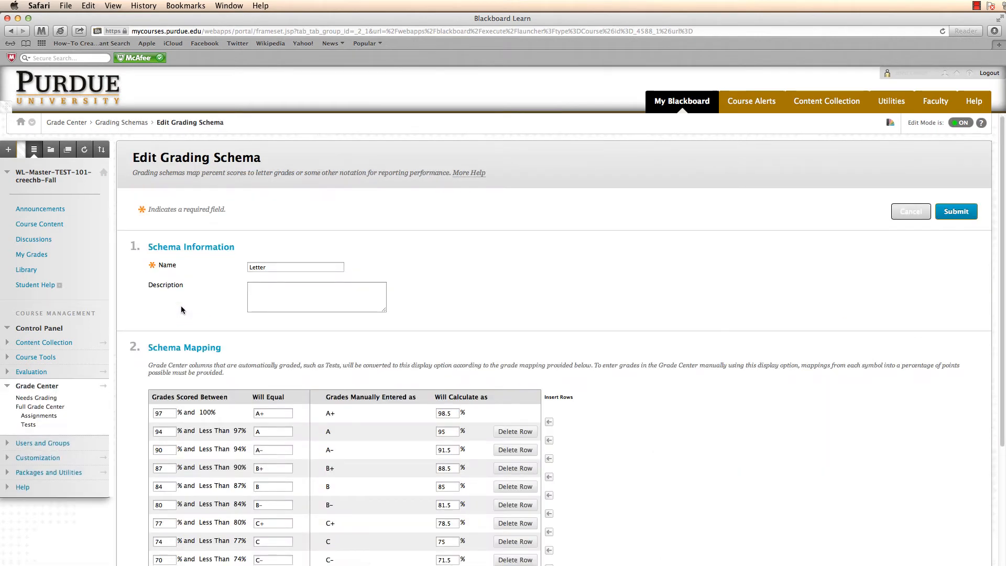
{"action": "scroll", "scroll_direction": "down", "scroll_amount": 3}
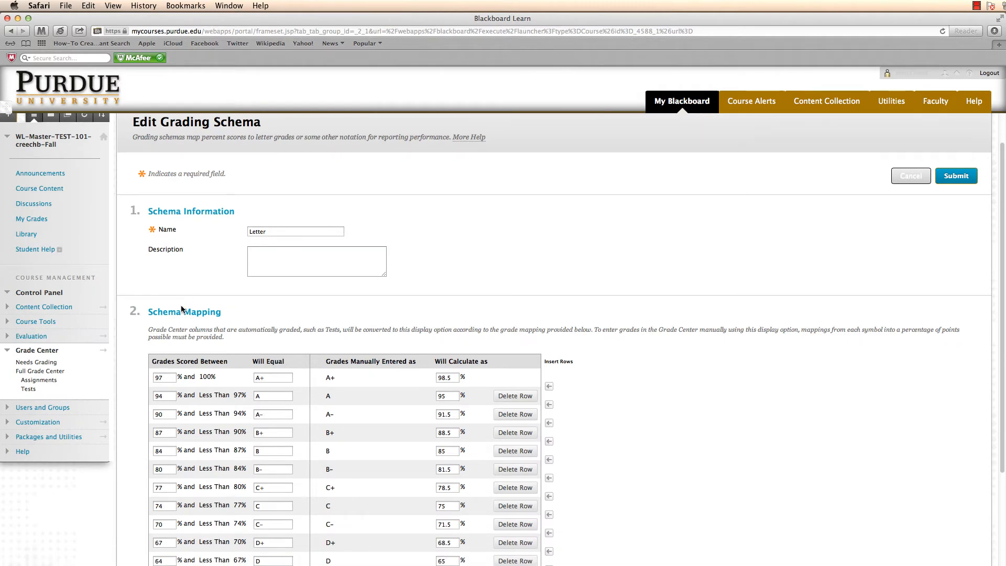
{"action": "scroll", "scroll_direction": "down", "scroll_amount": 3}
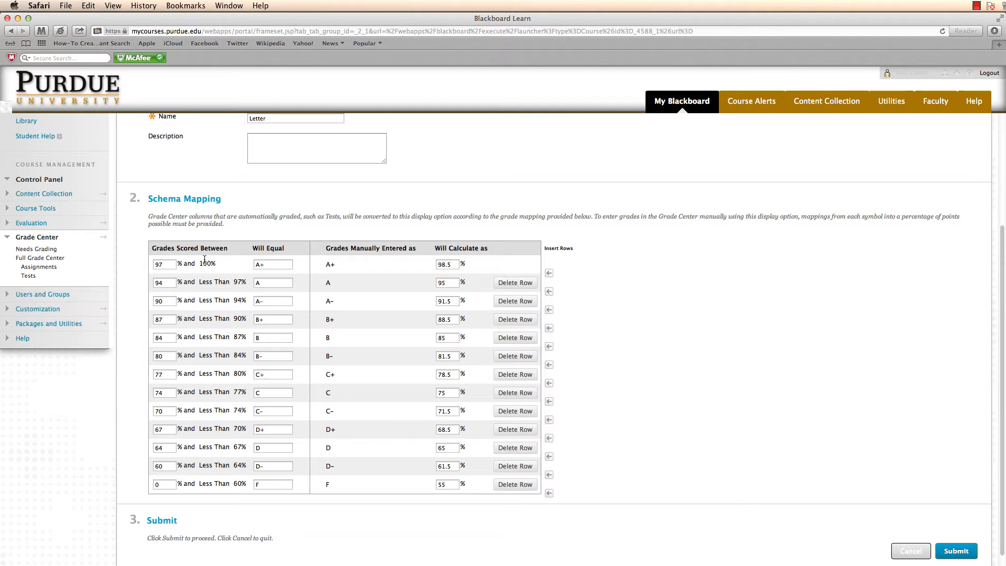
{"action": "mouse_move", "coordinate": [218, 275]}
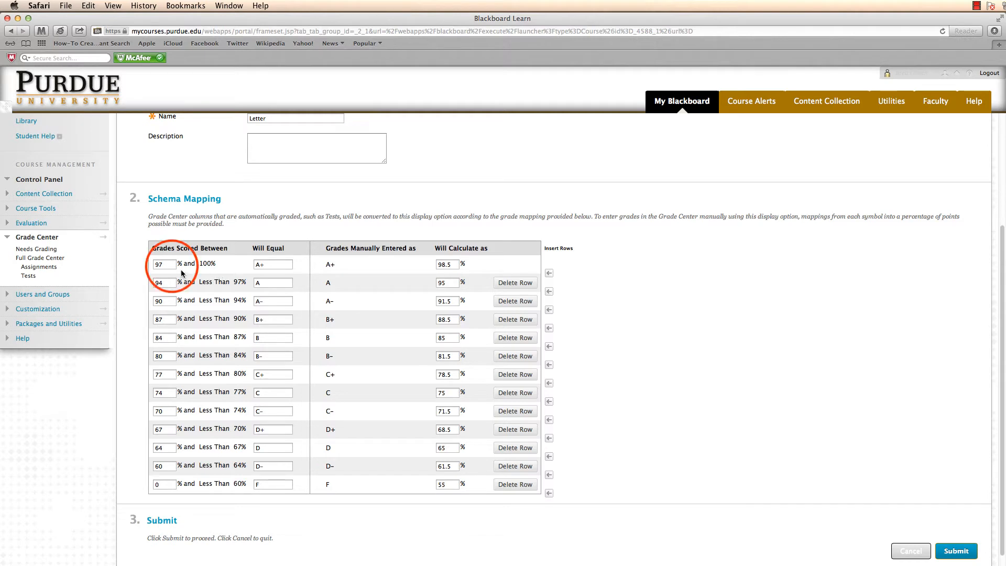
- Map 90–100% to A calculating as 95, and 80–90% to B calculating as 85
{"action": "left_click", "coordinate": [163, 264]}
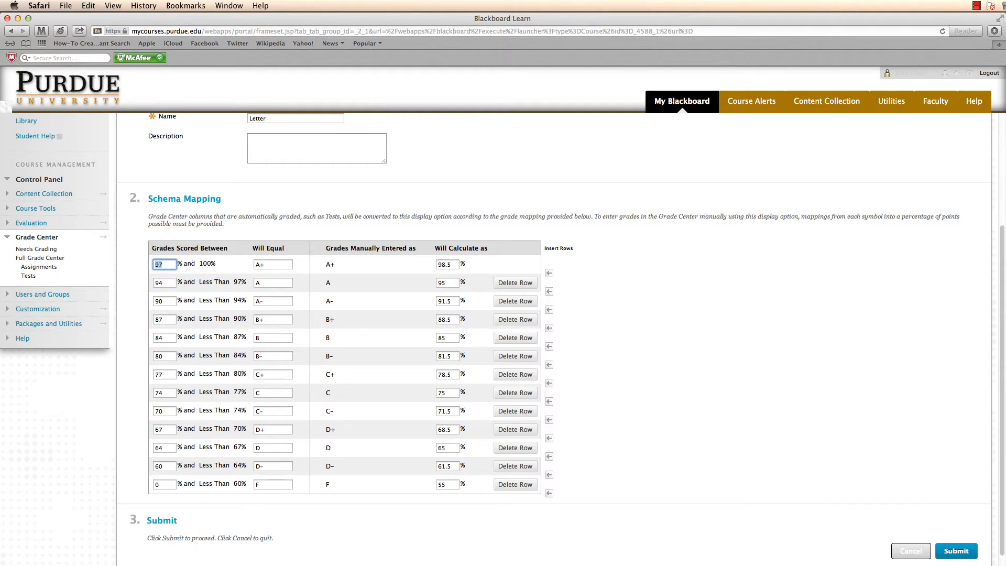
{"action": "type", "text": "90"}
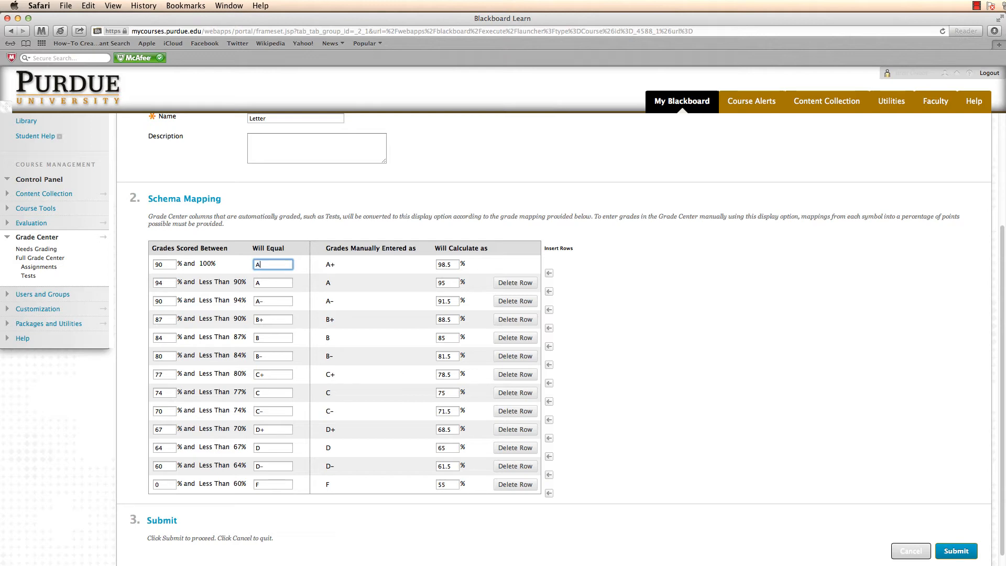
{"action": "left_click", "coordinate": [446, 264]}
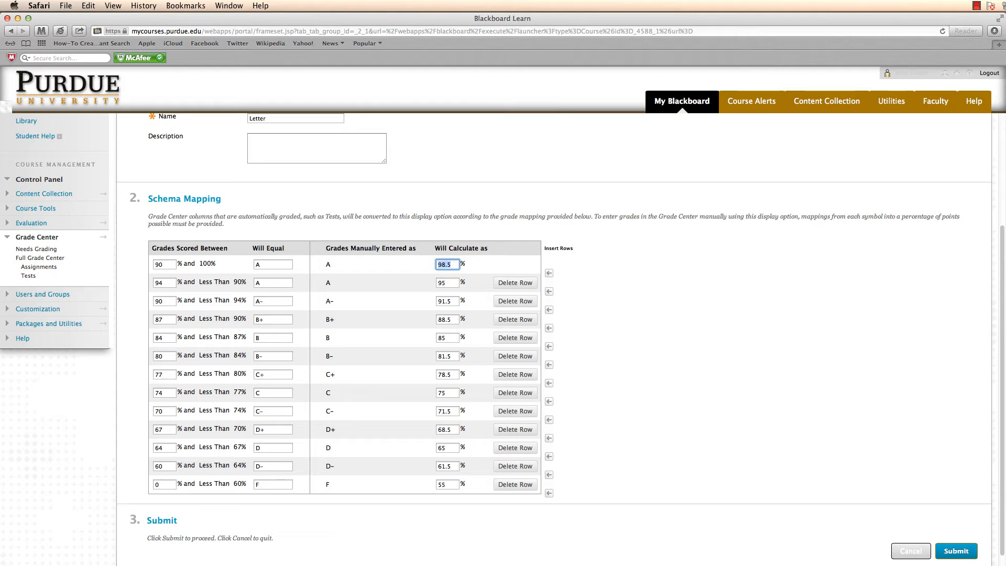
{"action": "type", "text": "95"}
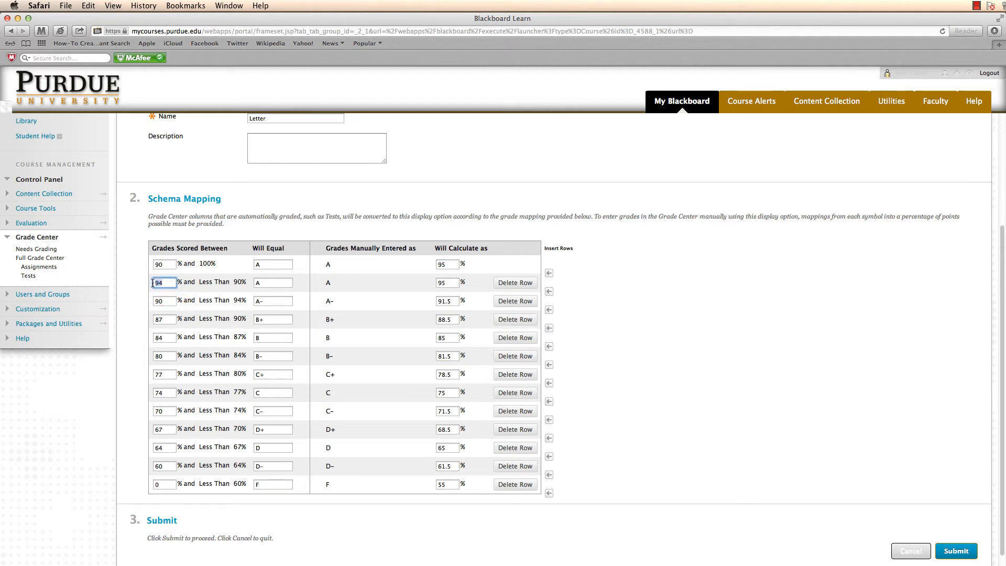
{"action": "type", "text": "80"}
{"action": "left_click", "coordinate": [272, 282]}
{"action": "type", "text": "B"}
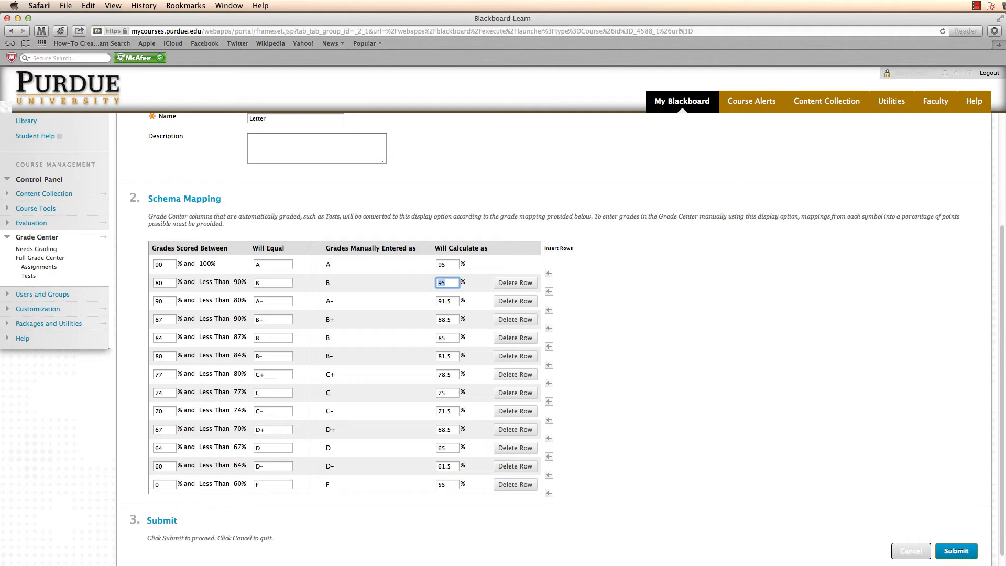
{"action": "type", "text": "85"}
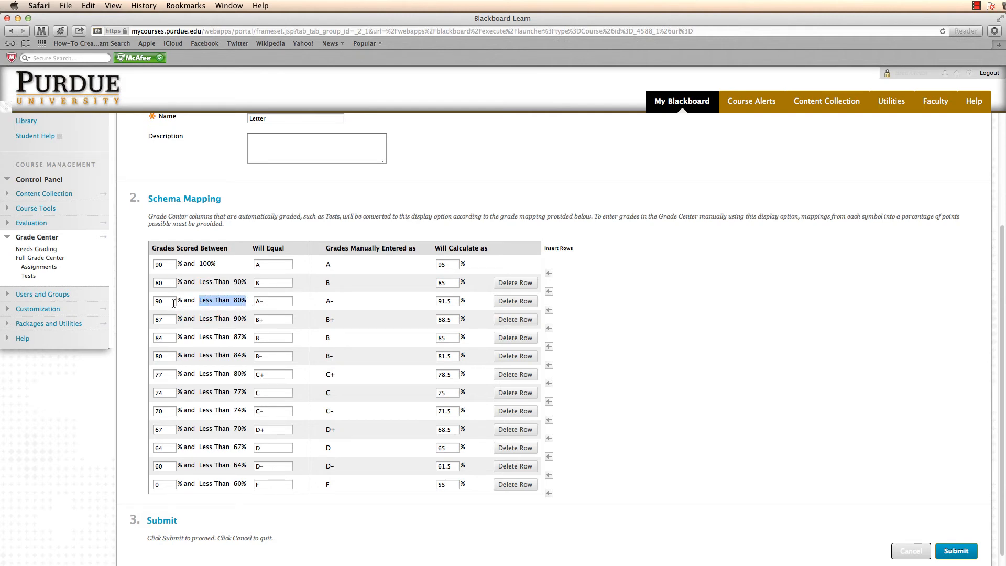
- Map 70–80% to C at 75, 60–70% to D at 65, and below 60% to F at 55
{"action": "left_click", "coordinate": [159, 301]}
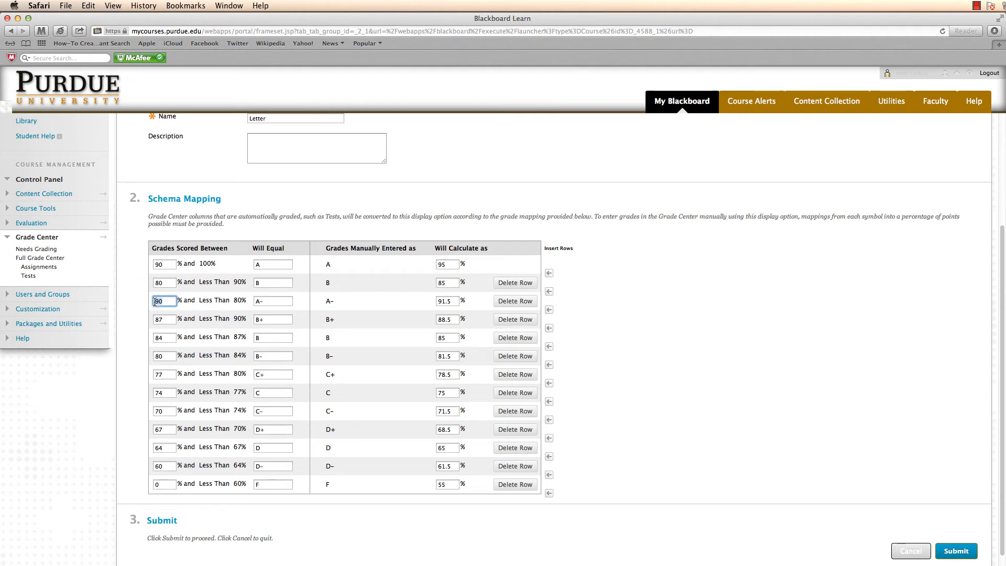
{"action": "type", "text": "70"}
{"action": "left_click", "coordinate": [272, 300]}
{"action": "type", "text": "C"}
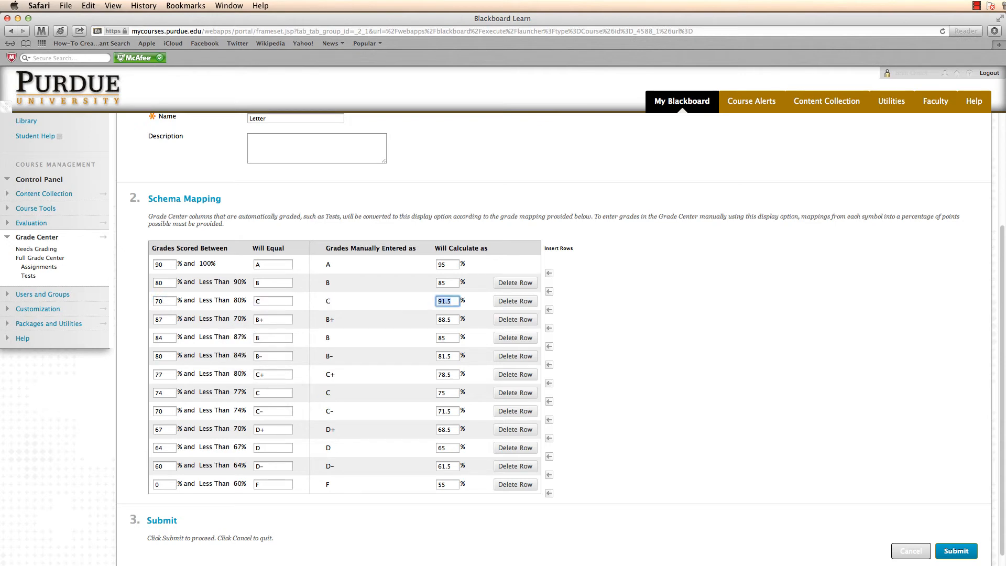
{"action": "type", "text": "75"}
{"action": "left_click", "coordinate": [165, 318]}
{"action": "type", "text": "60"}
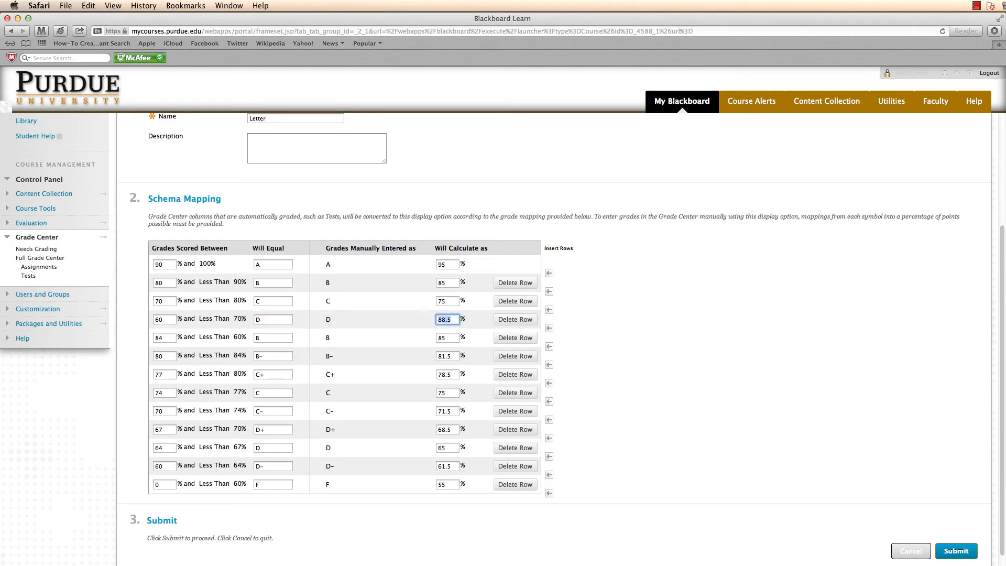
{"action": "type", "text": "65"}
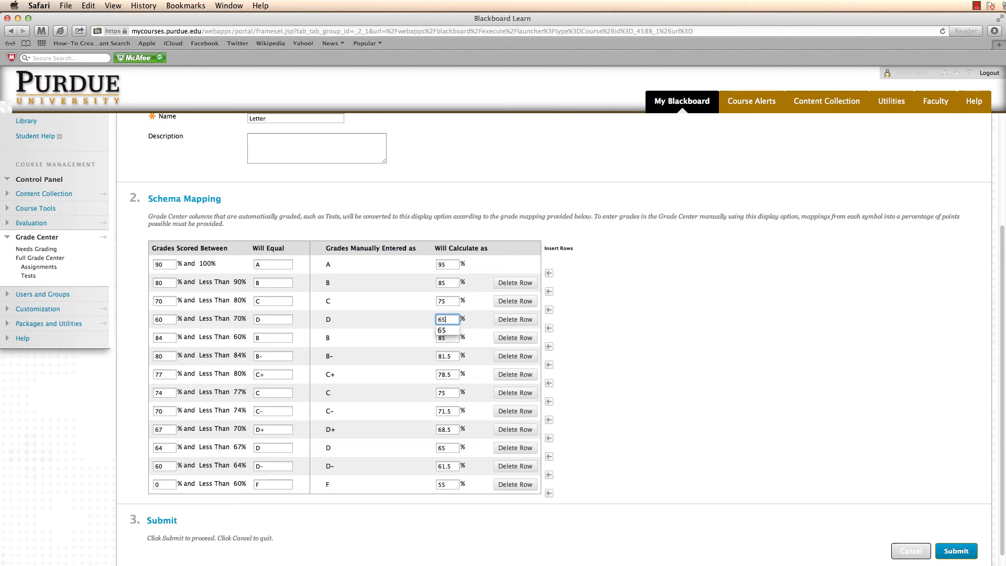
{"action": "left_click", "coordinate": [164, 336]}
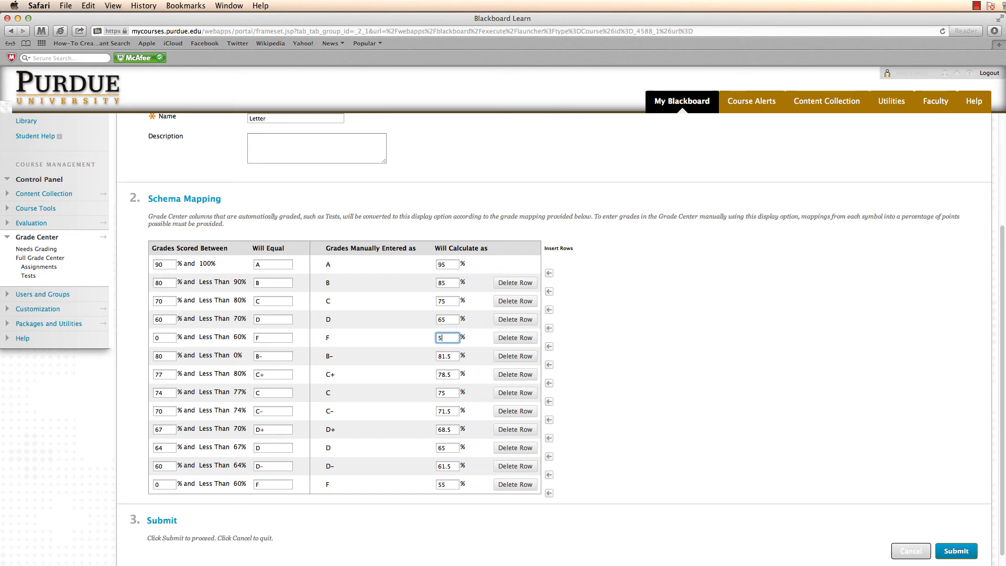
{"action": "type", "text": "5"}
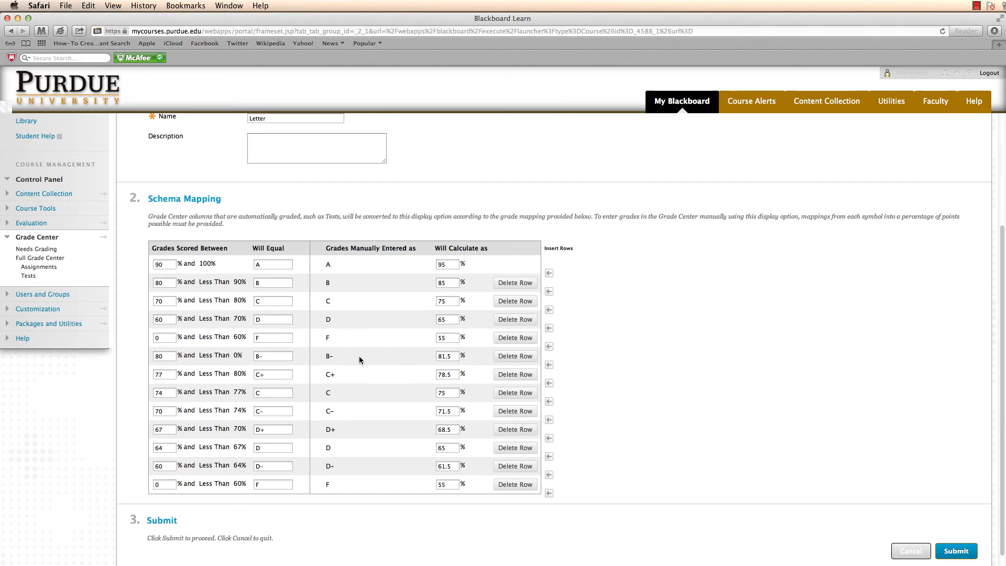
{"action": "mouse_move", "coordinate": [515, 356]}
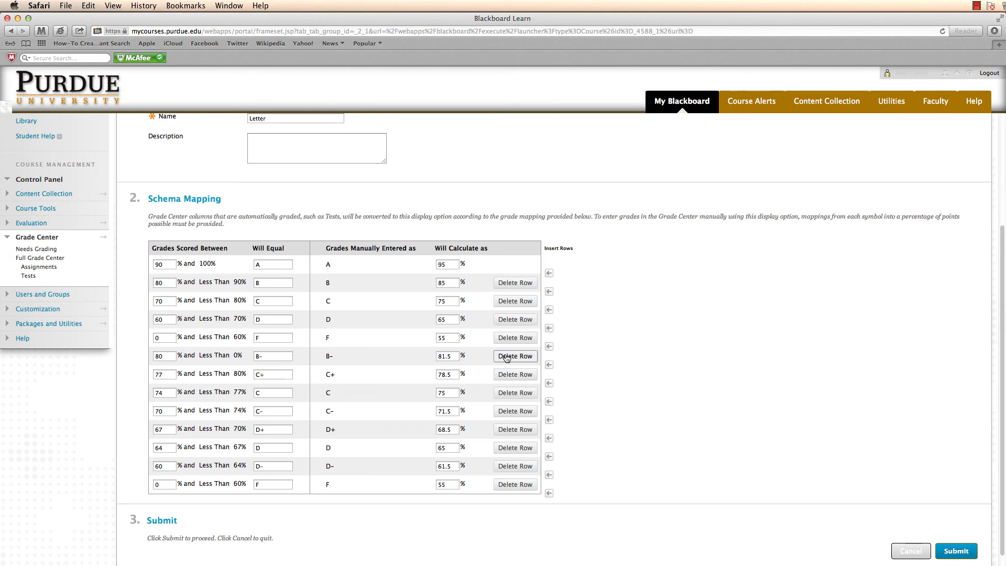
- Delete the leftover B-, C+, C, D+, D and D- rows so only A–F remain
{"action": "left_click", "coordinate": [514, 356]}
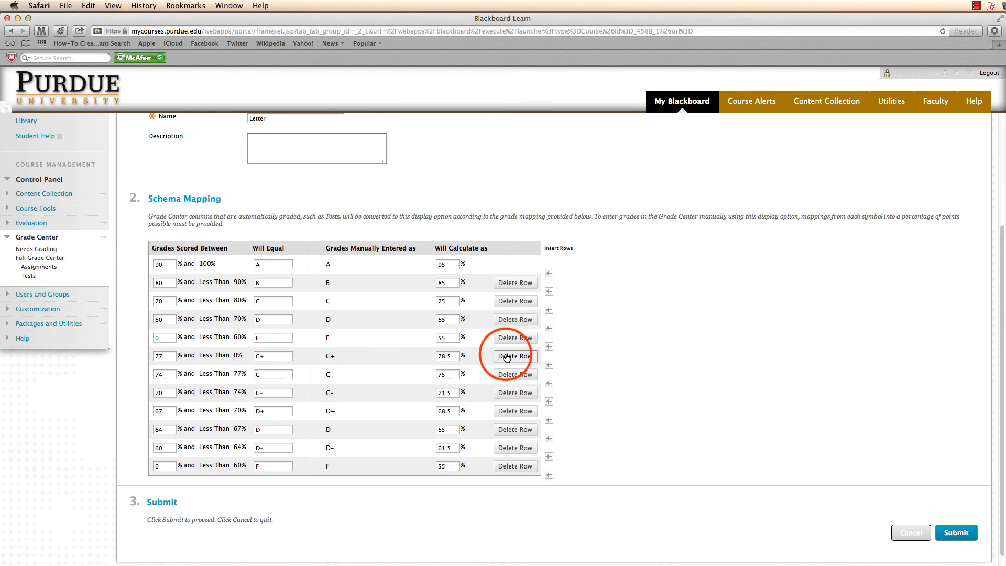
{"action": "left_click", "coordinate": [514, 356]}
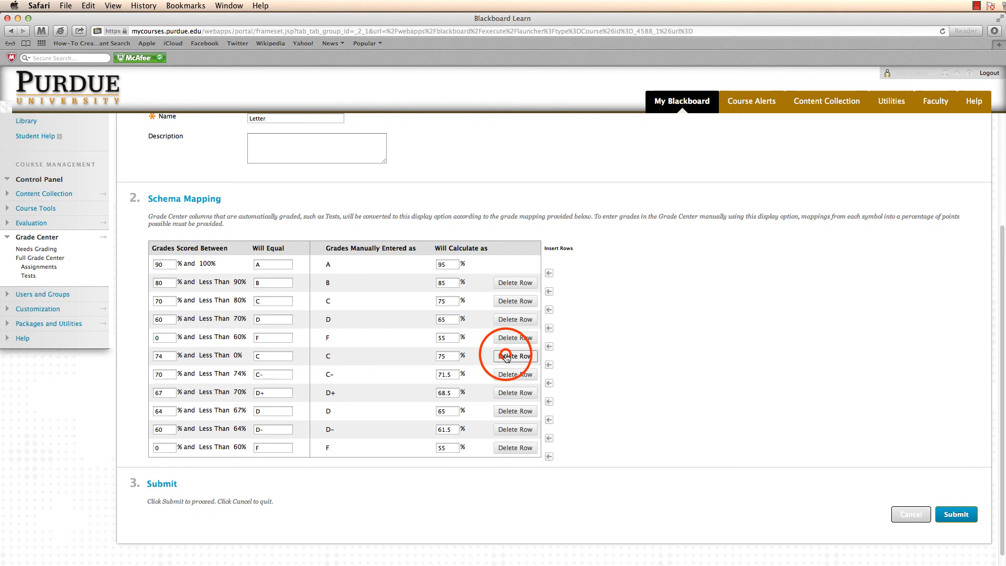
{"action": "left_click", "coordinate": [513, 356]}
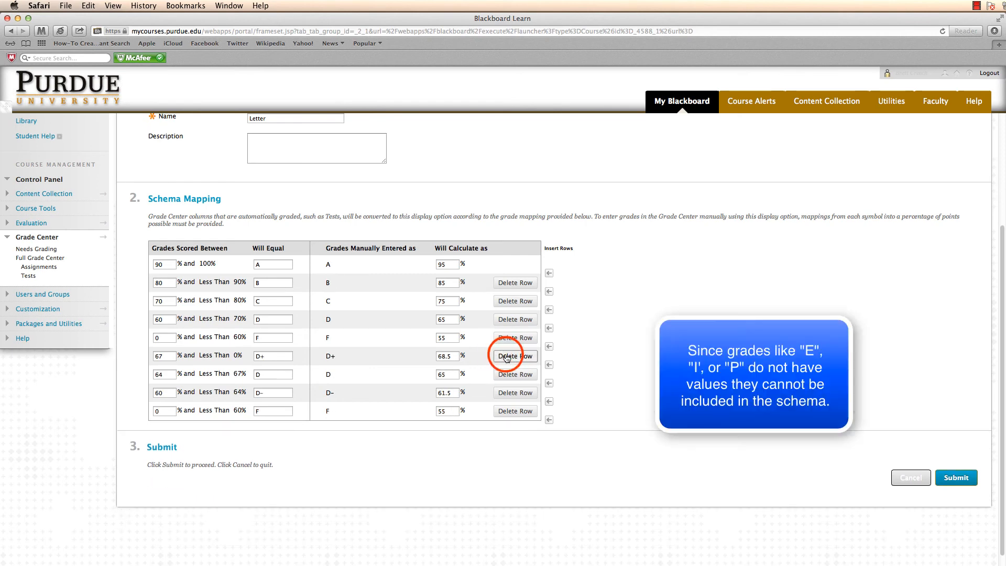
{"action": "left_click", "coordinate": [513, 355]}
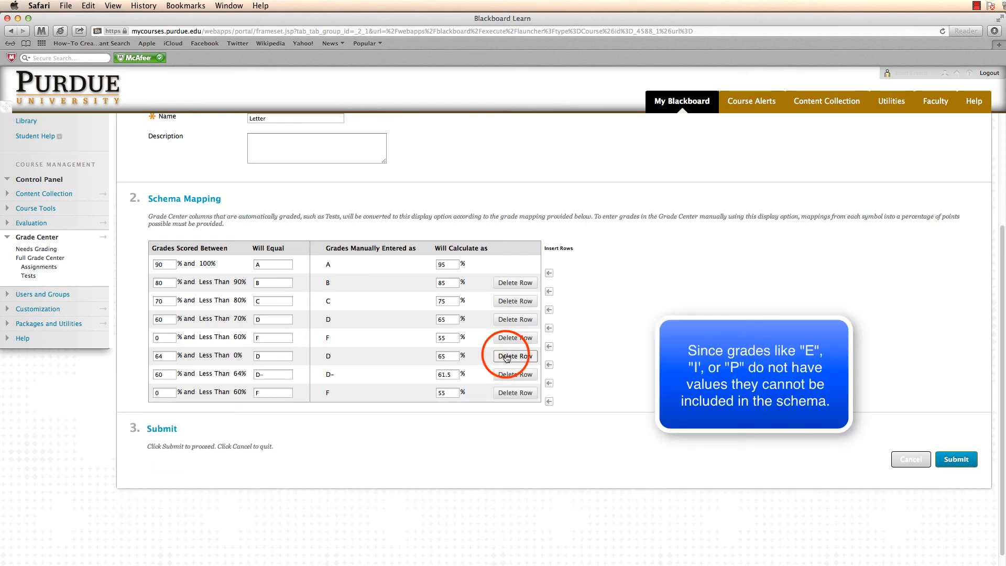
{"action": "left_click", "coordinate": [514, 356]}
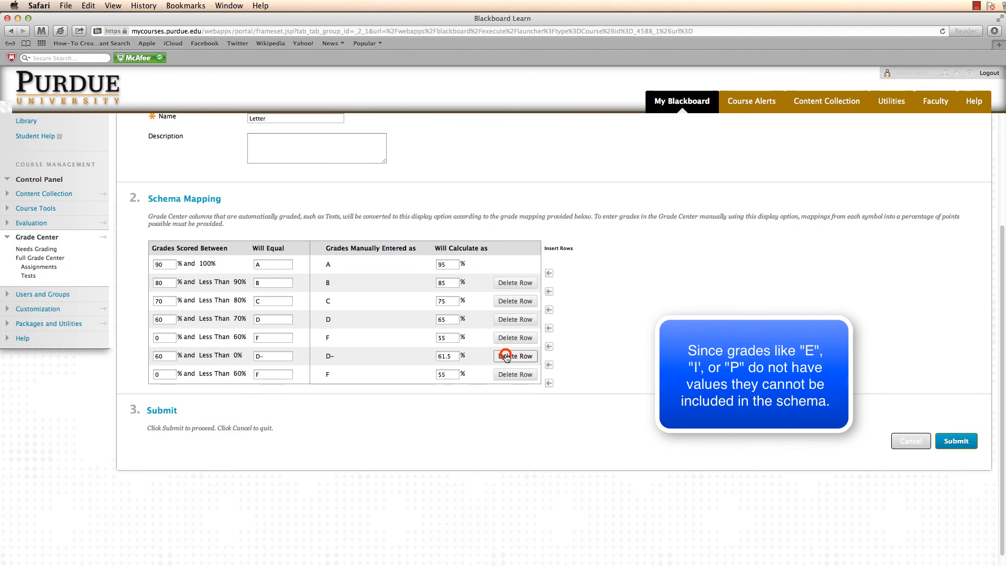
{"action": "left_click", "coordinate": [514, 356]}
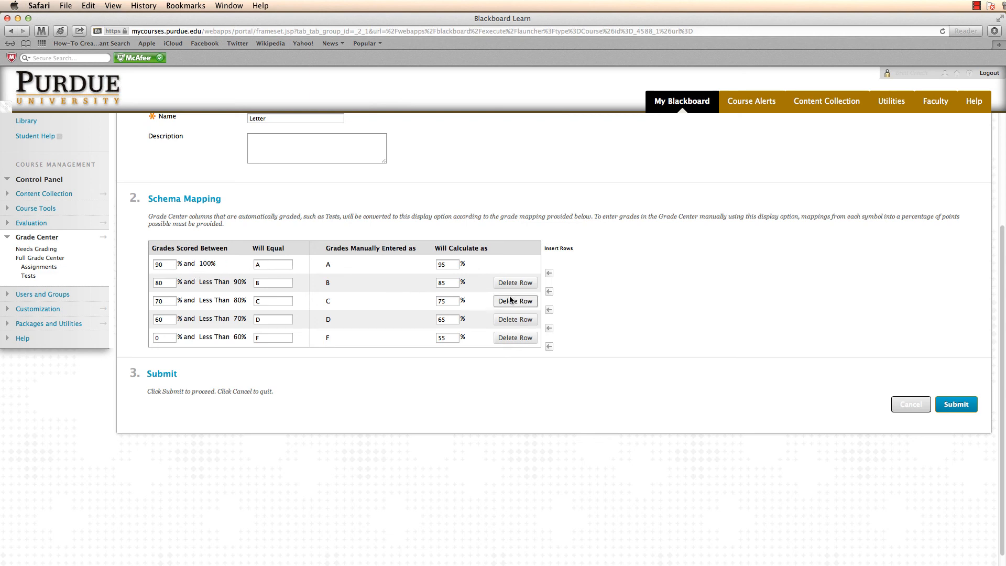
{"action": "mouse_move", "coordinate": [955, 404]}
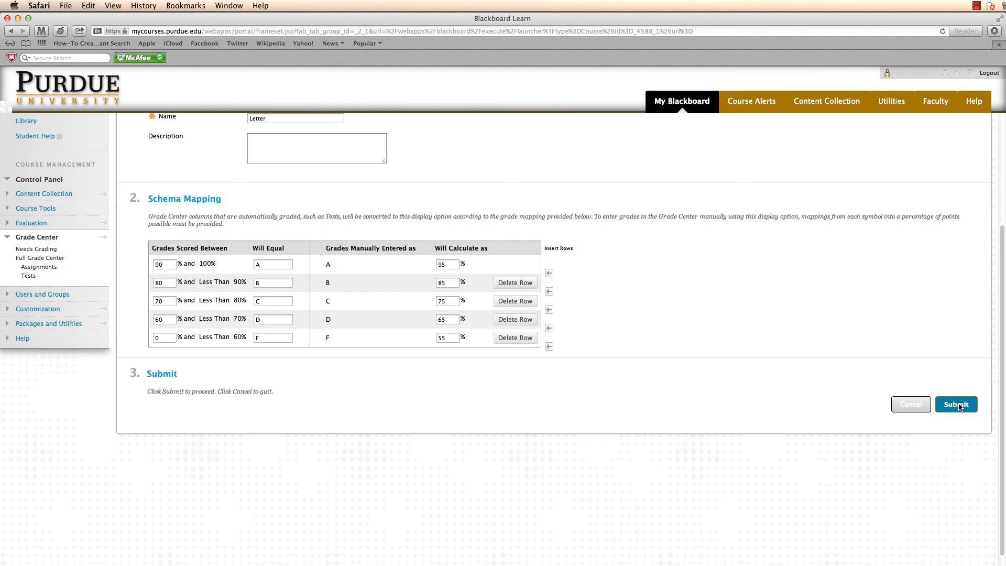
- Submit the edited Letter schema, returning to the schemas list with a success message
{"action": "left_click", "coordinate": [955, 404]}
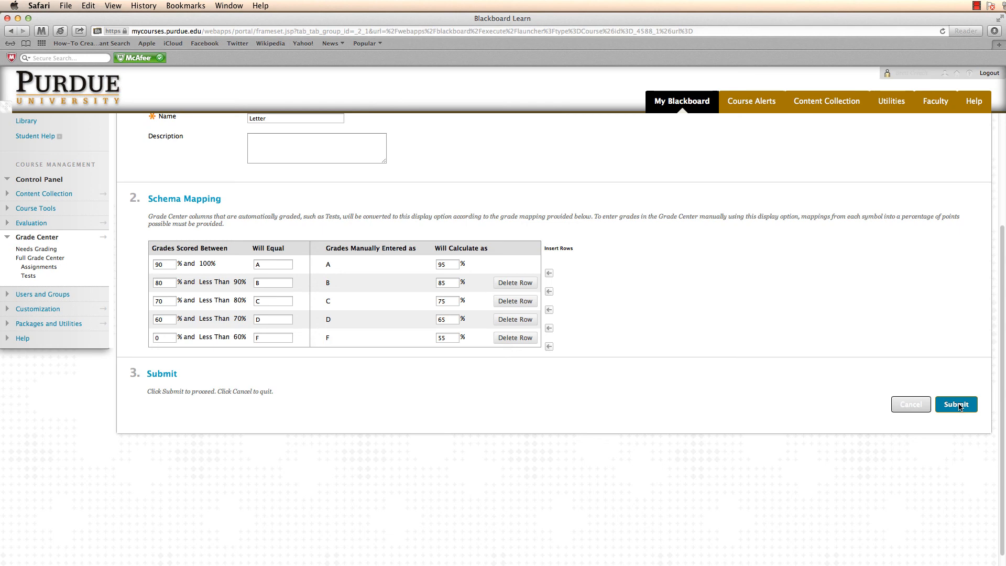
{"action": "left_click", "coordinate": [955, 404]}
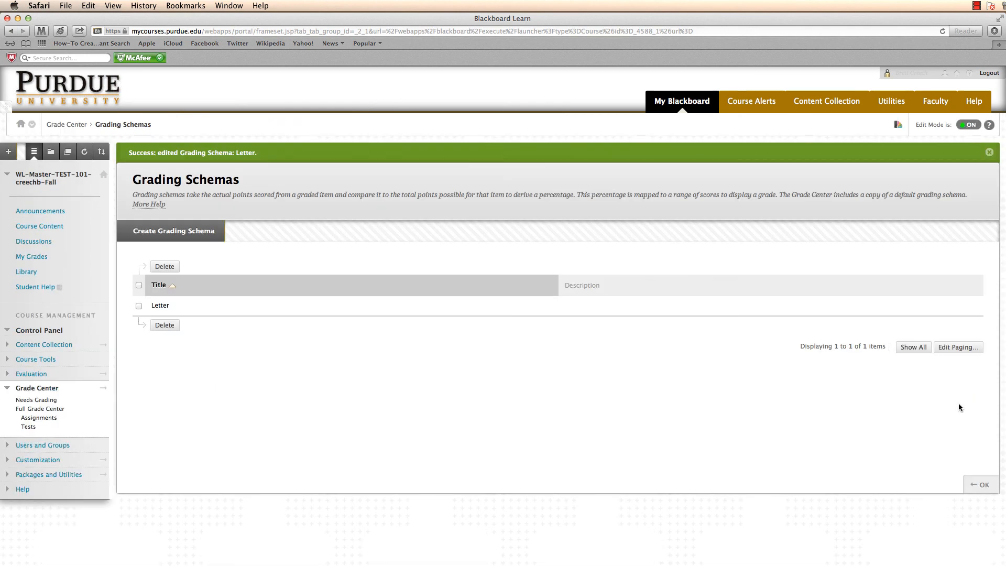